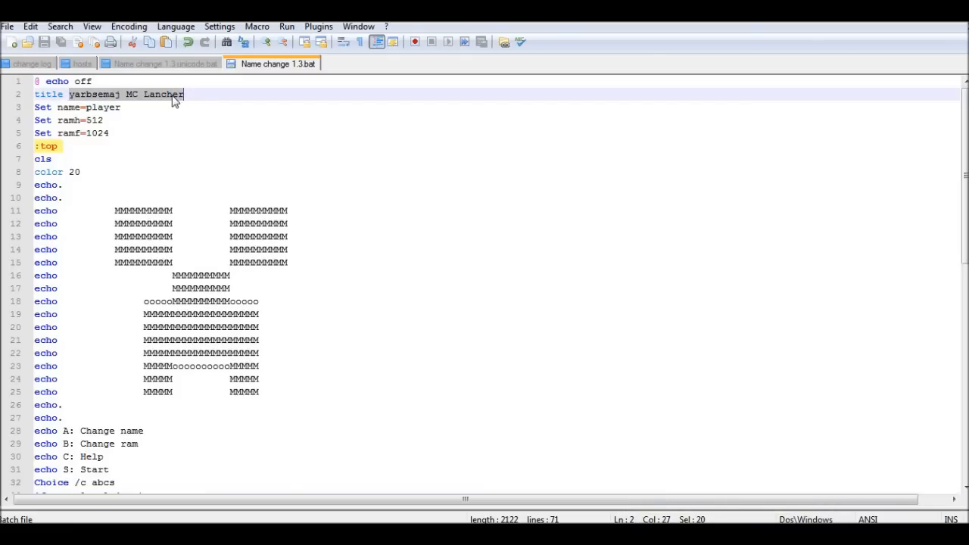
Review the Name change 1.3.bat script and run it to open the green launcher console menu.
scroll("down", 3)
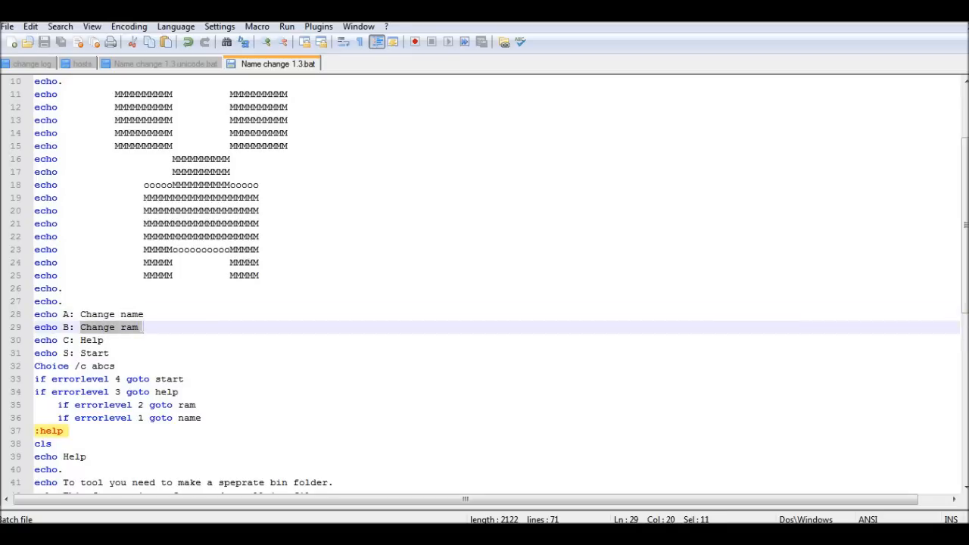
mouse_move(127, 333)
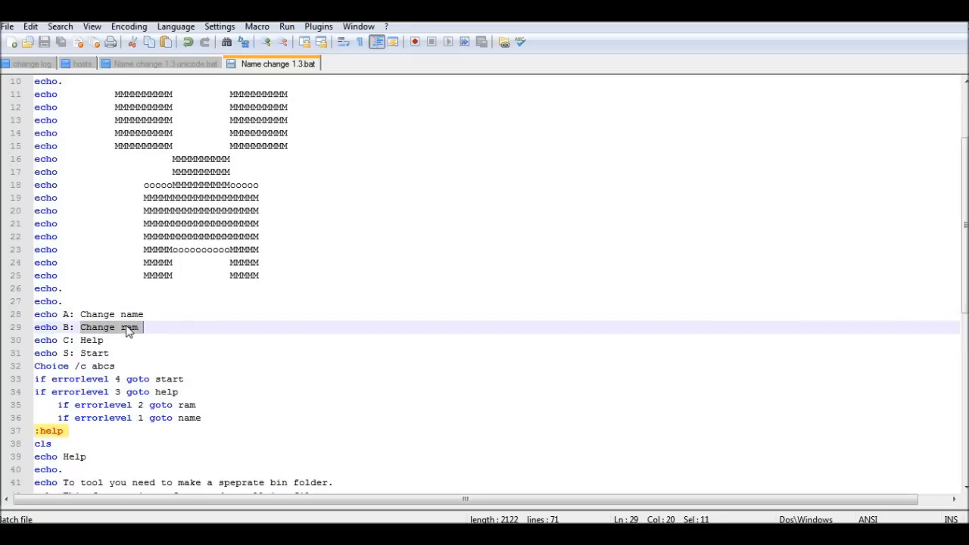
left_click(122, 327)
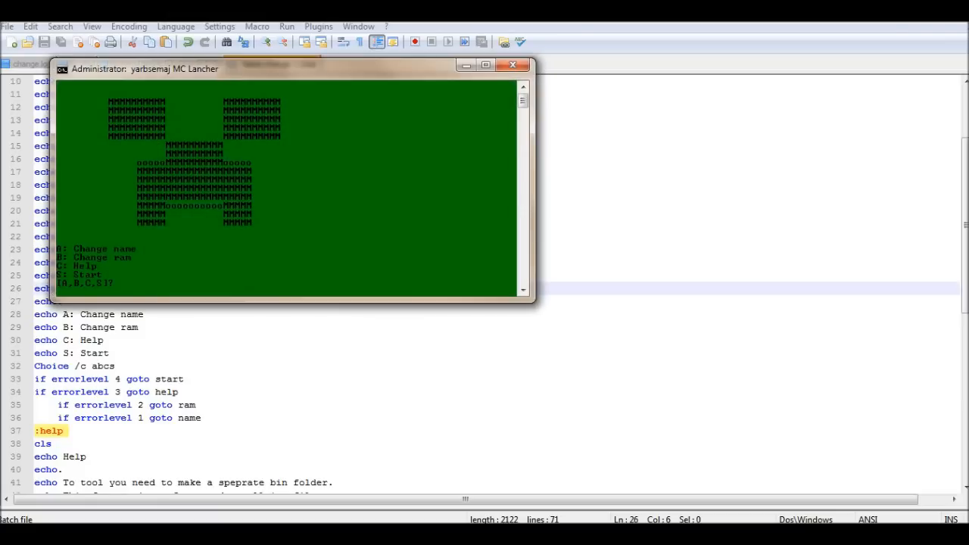
mouse_move(209, 83)
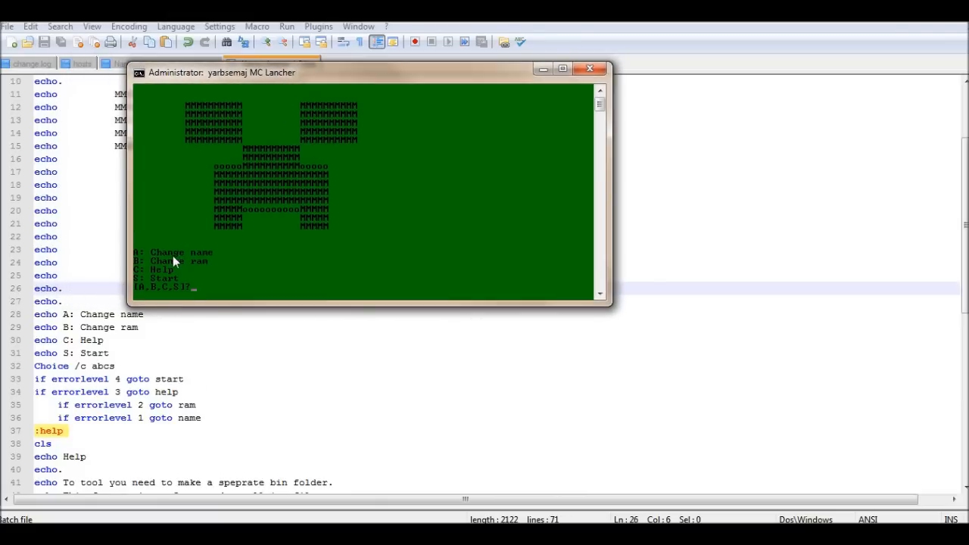
mouse_move(172, 260)
type("A")
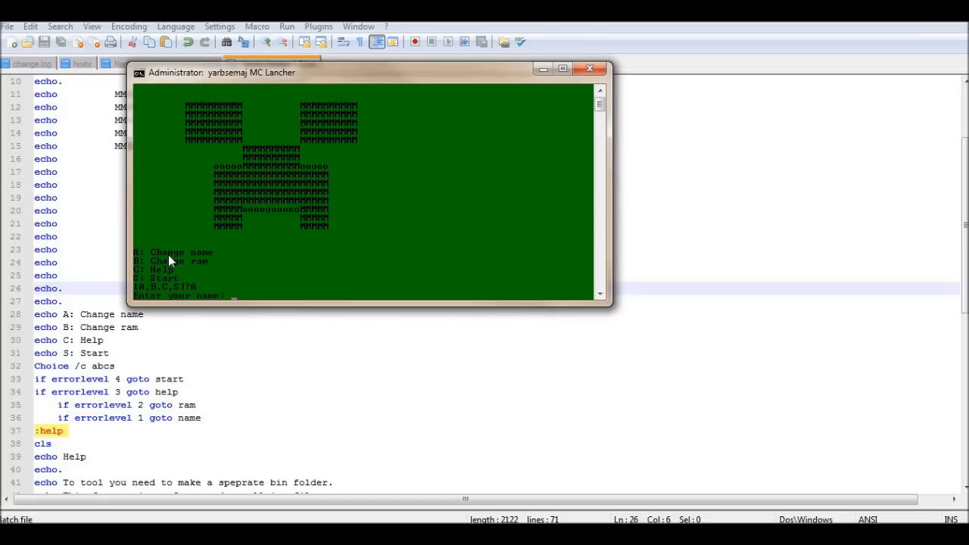
Enter player name 'ya' and RAM value 204 through the launcher menu, then start Minecraft.
type("ya")
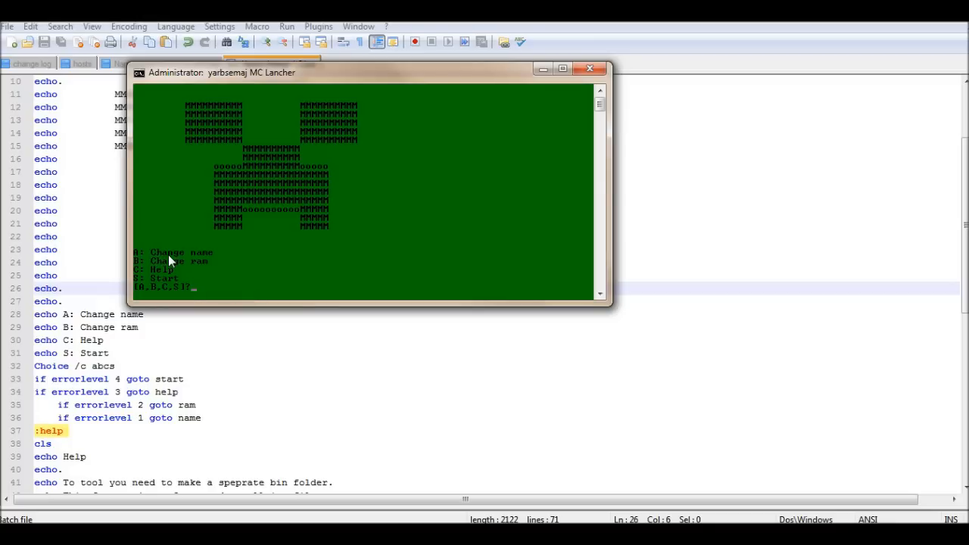
type("B")
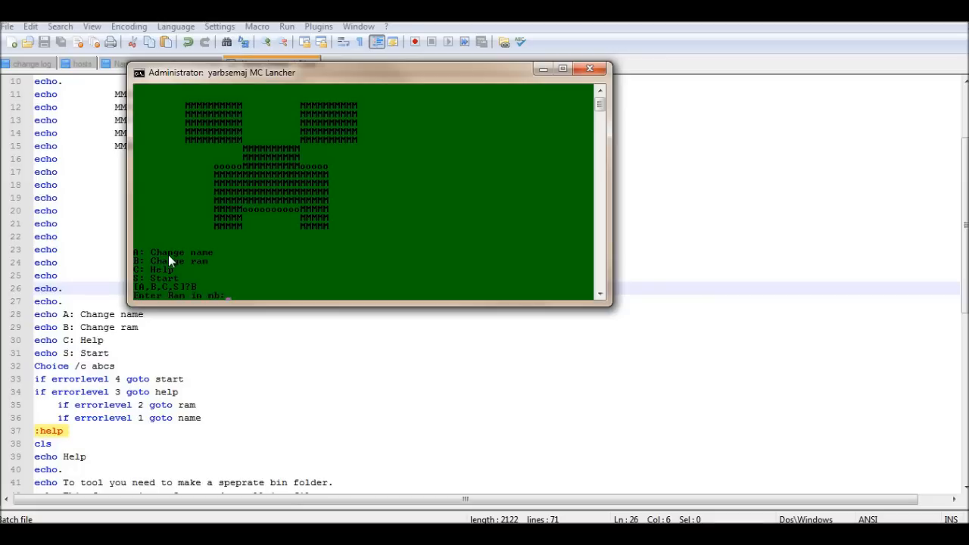
type("204")
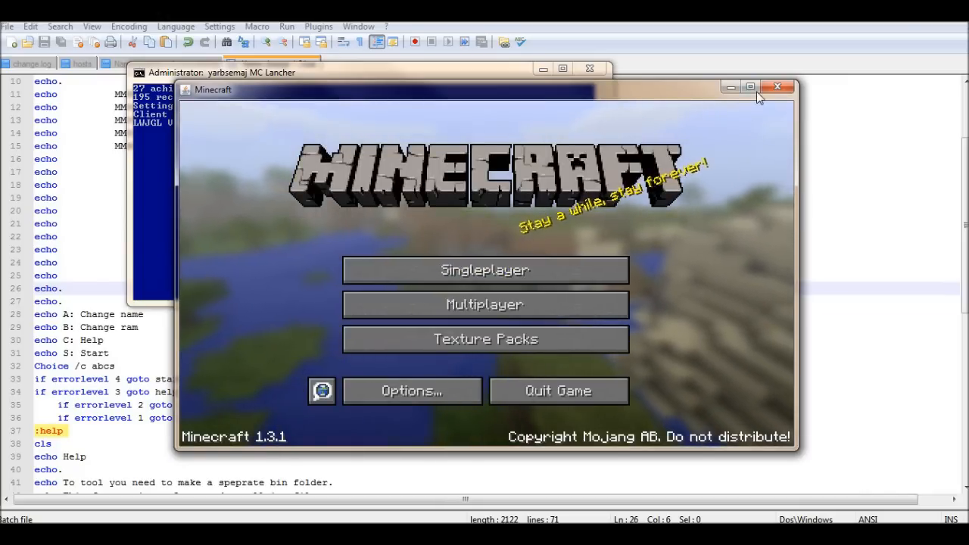
Maximize Minecraft and show the single-player world selection list.
left_click(748, 86)
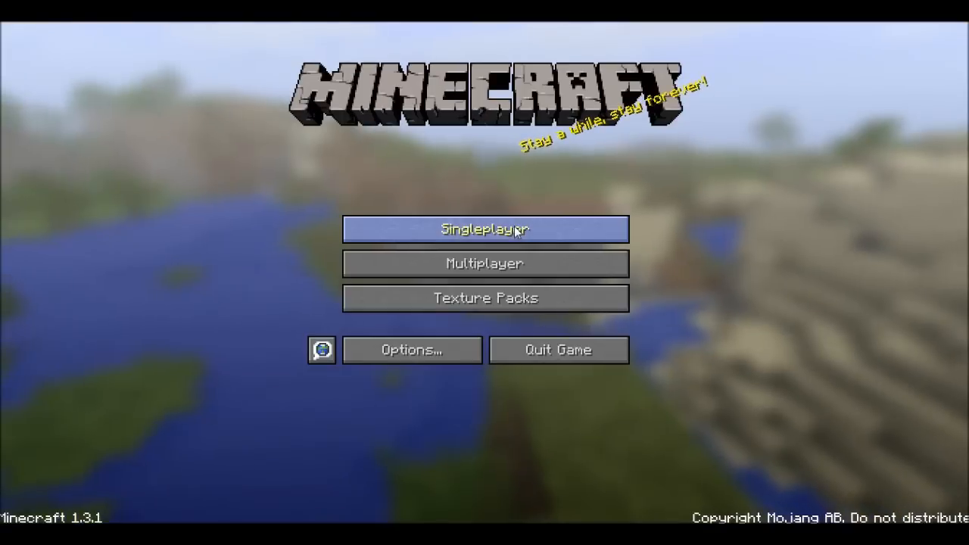
left_click(484, 229)
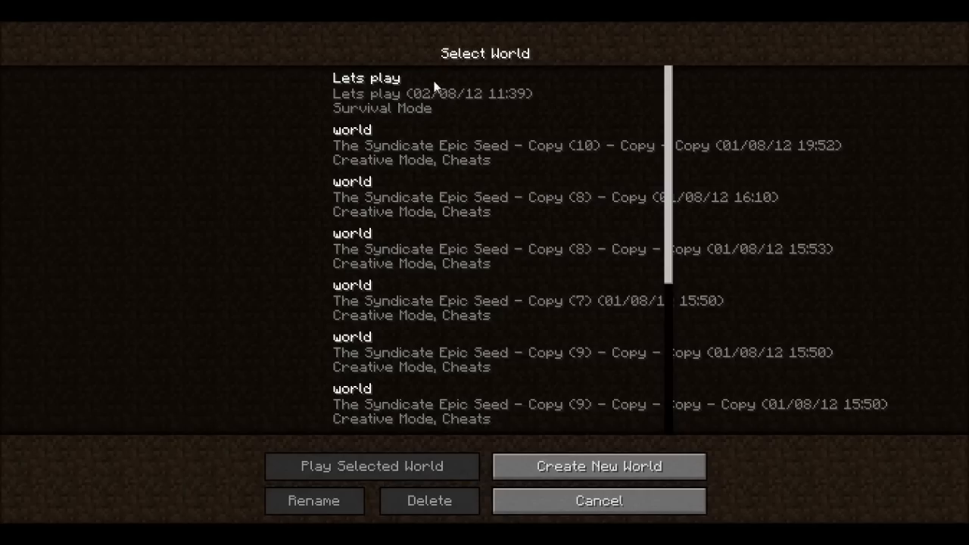
mouse_move(420, 103)
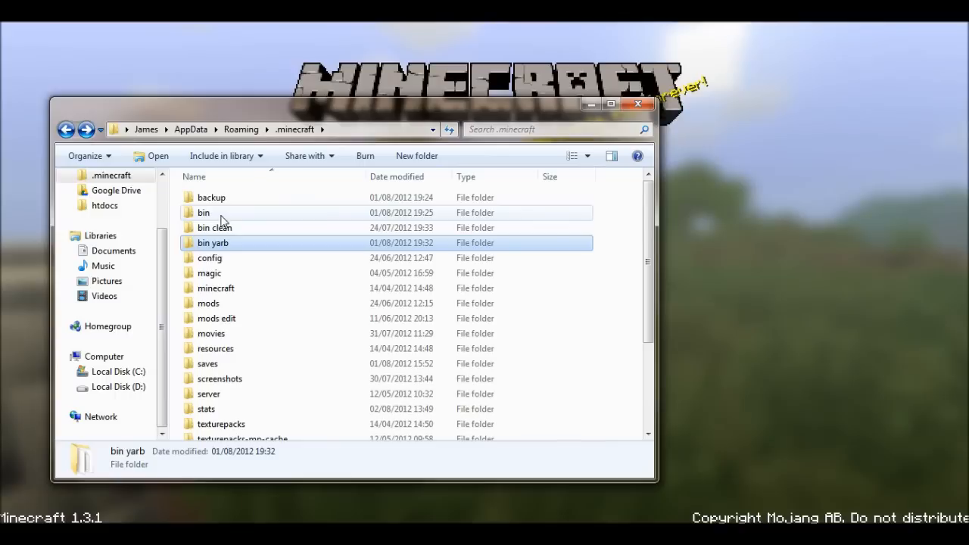
Close the .minecraft Explorer window and return to the Minecraft main menu.
left_click(203, 212)
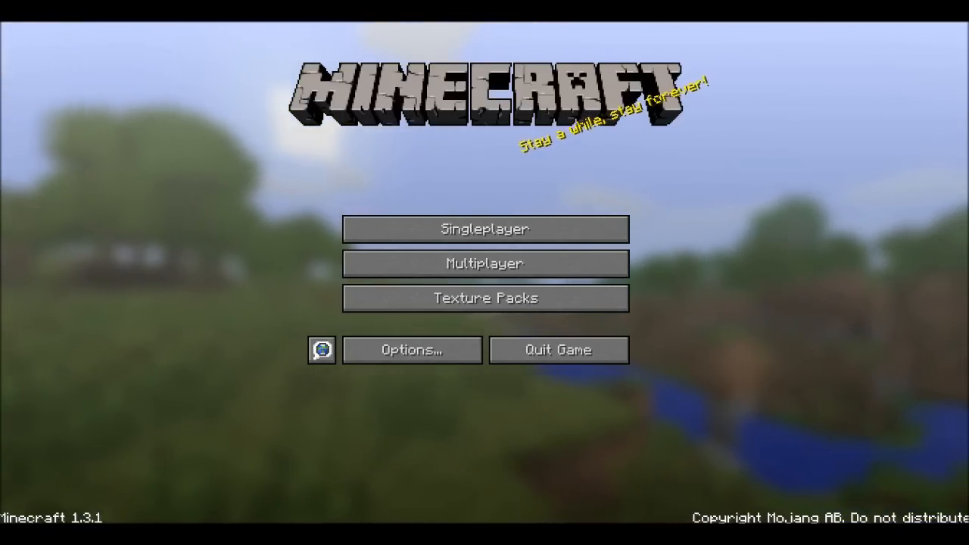
Join the LAN World 'yarbsemaj - world' from the multiplayer server list.
left_click(484, 264)
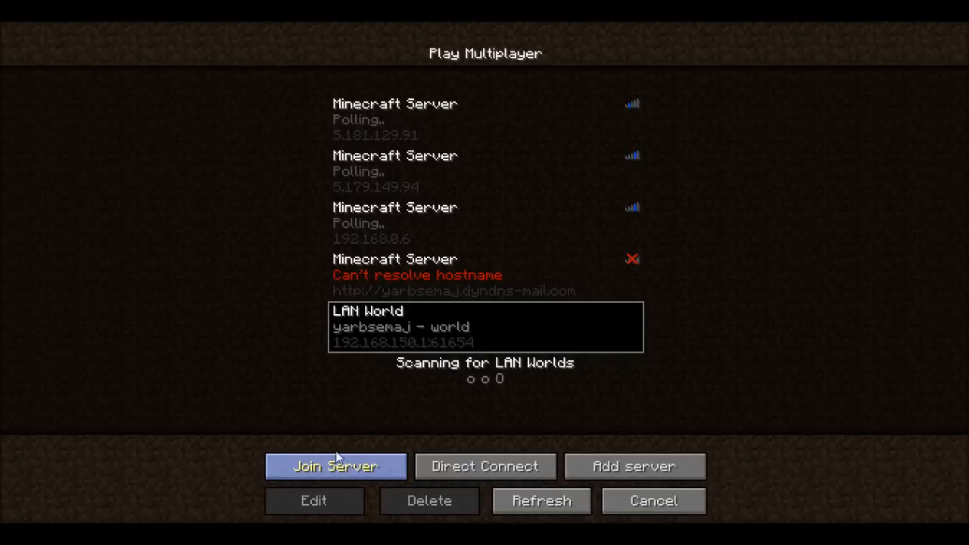
left_click(334, 466)
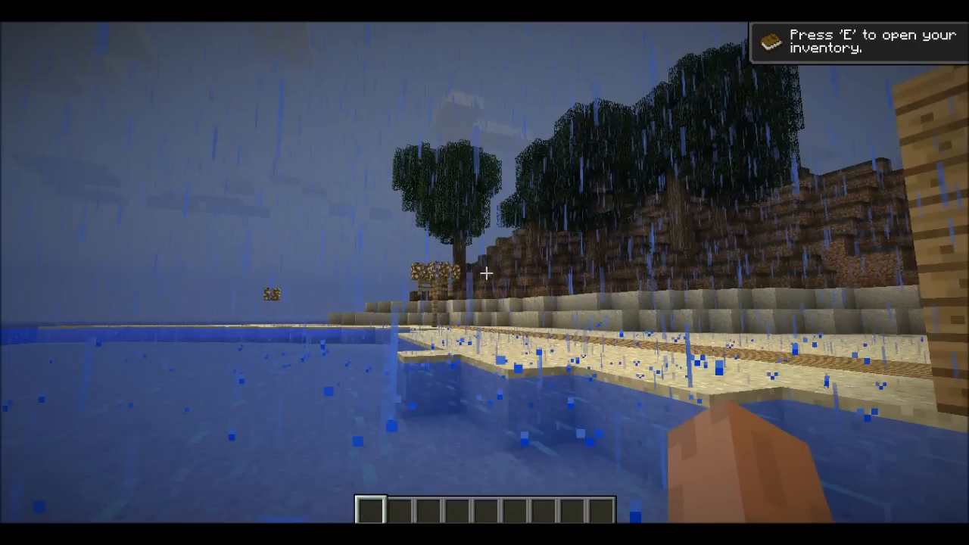
mouse_move(484, 273)
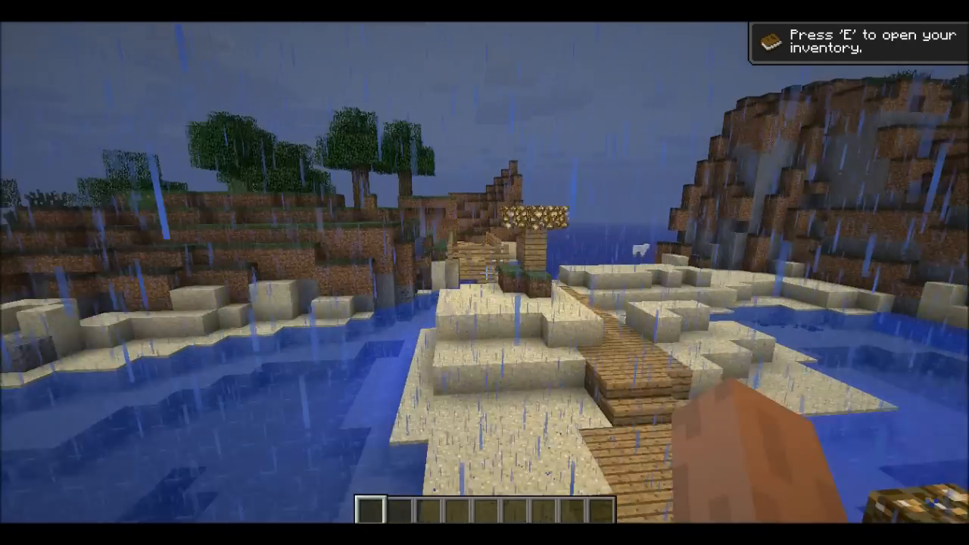
mouse_move(484, 273)
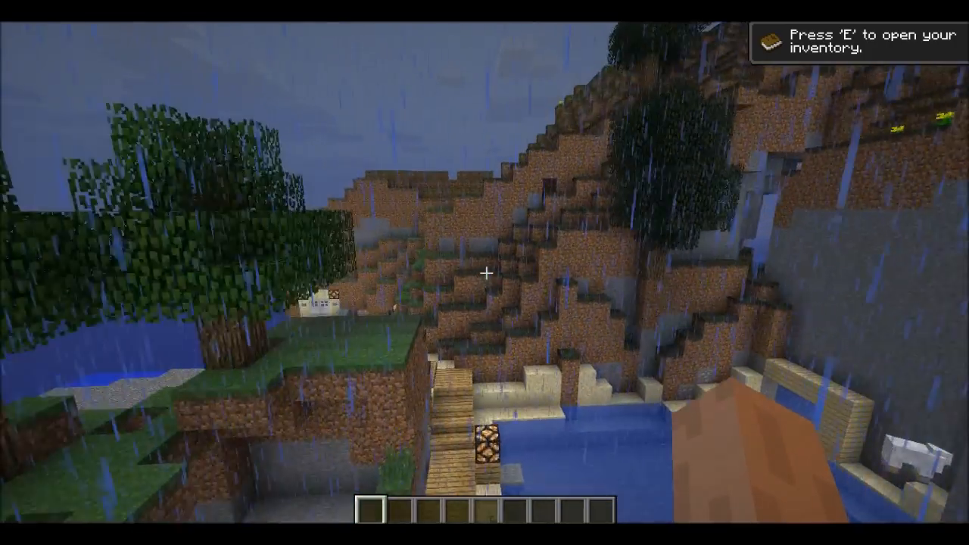
mouse_move(484, 272)
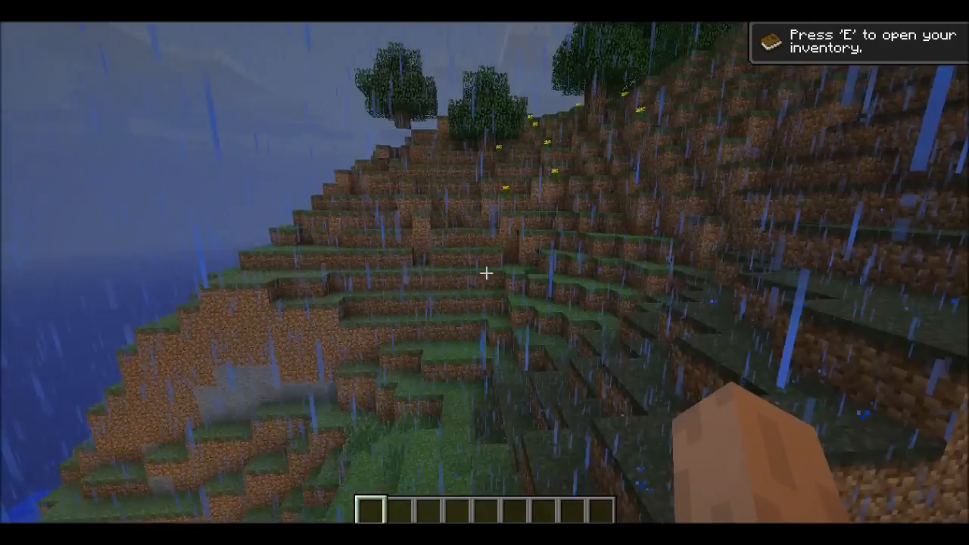
mouse_move(484, 273)
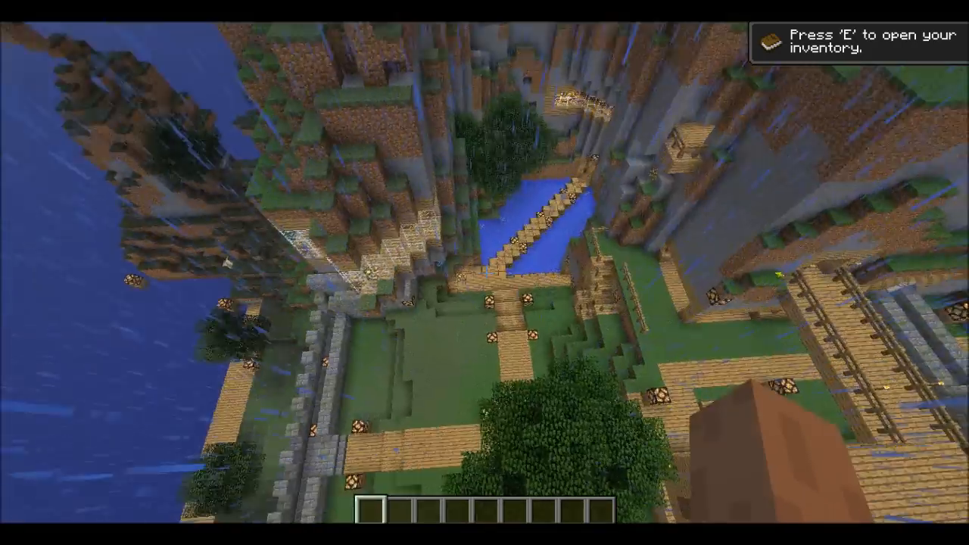
mouse_move(484, 272)
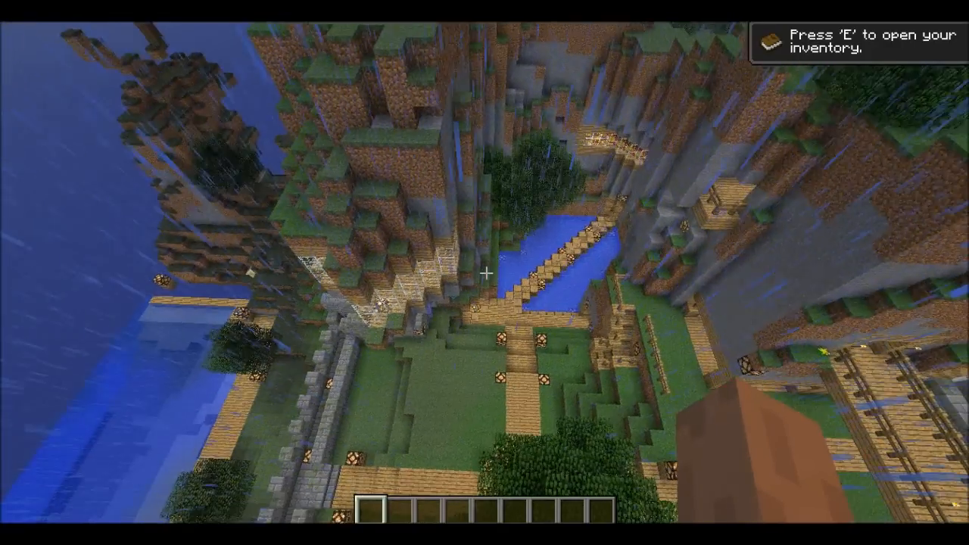
mouse_move(484, 272)
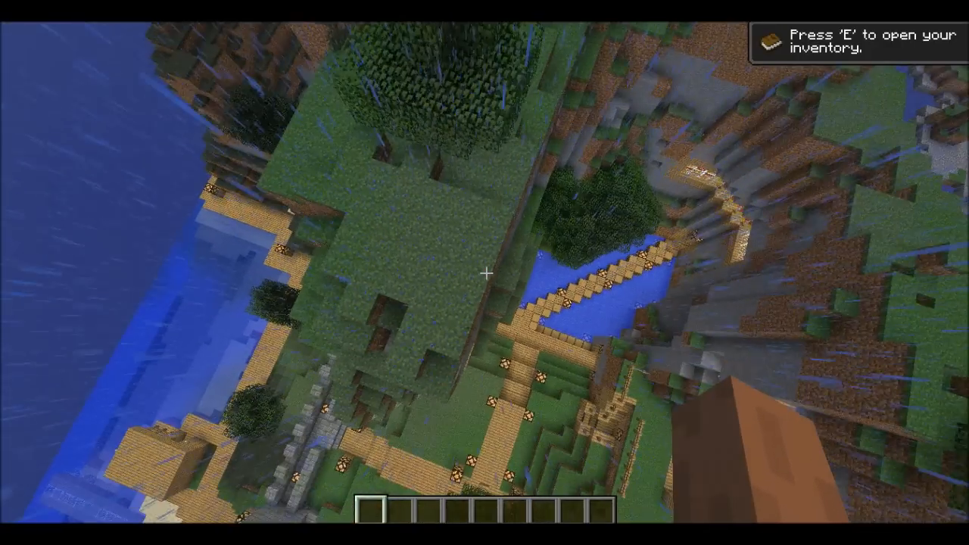
mouse_move(485, 273)
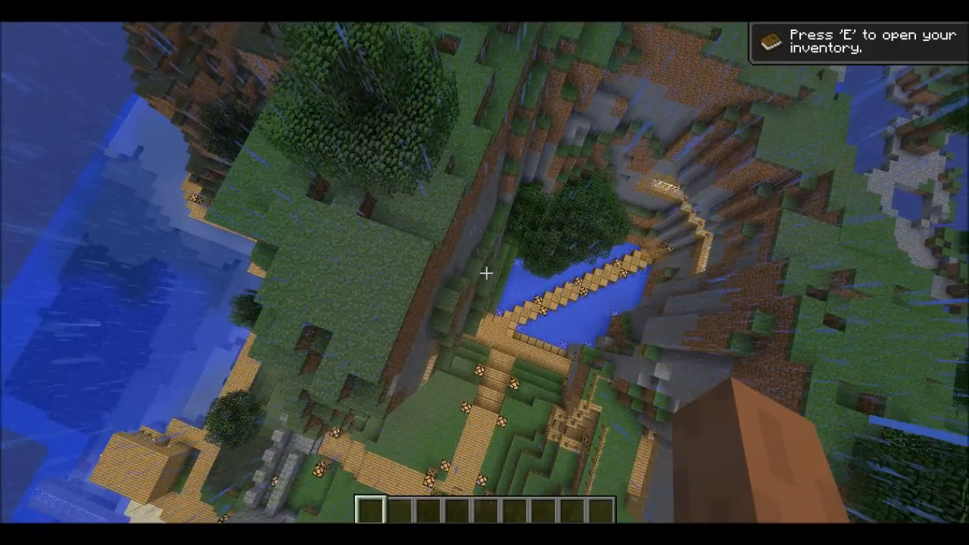
mouse_move(485, 272)
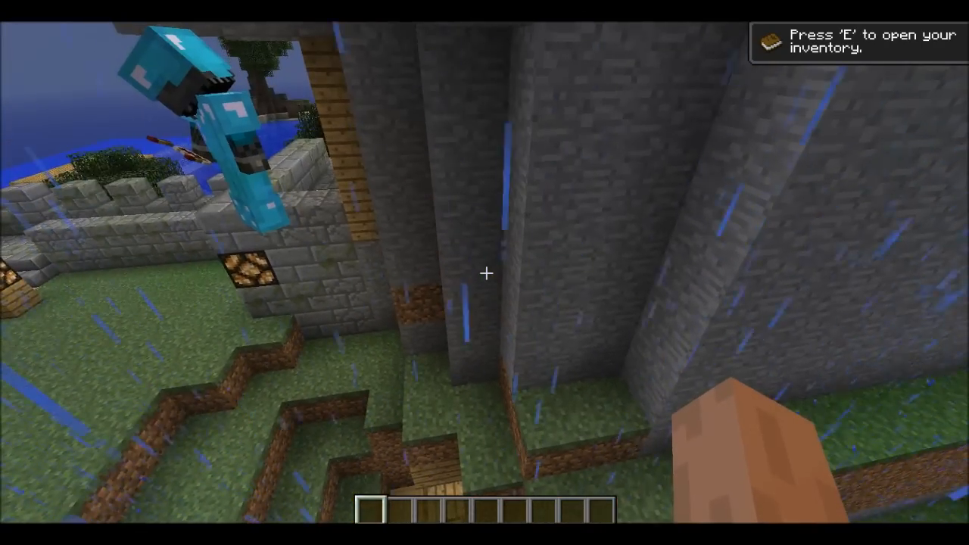
mouse_move(484, 273)
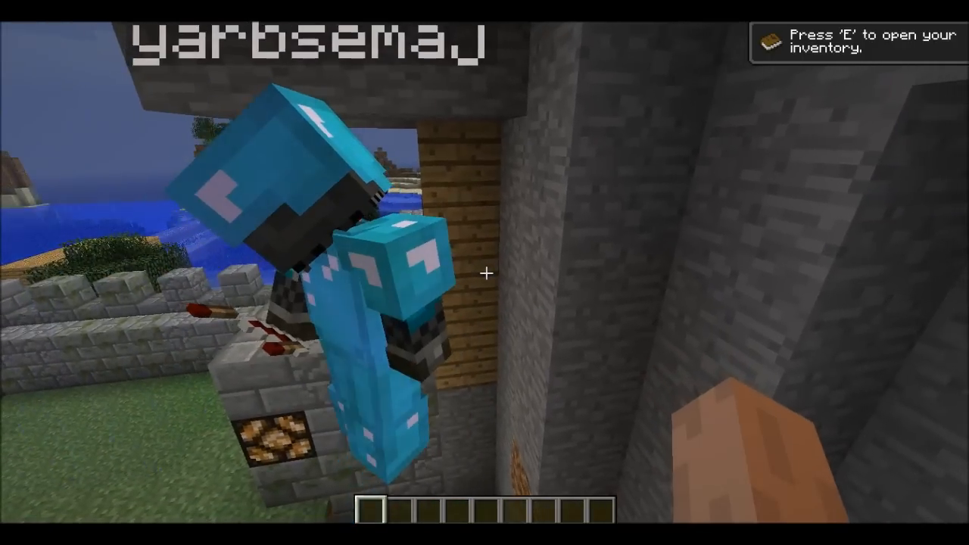
Show the F3 debug overlay with used and allocated memory, then pause to the game menu.
key("F3")
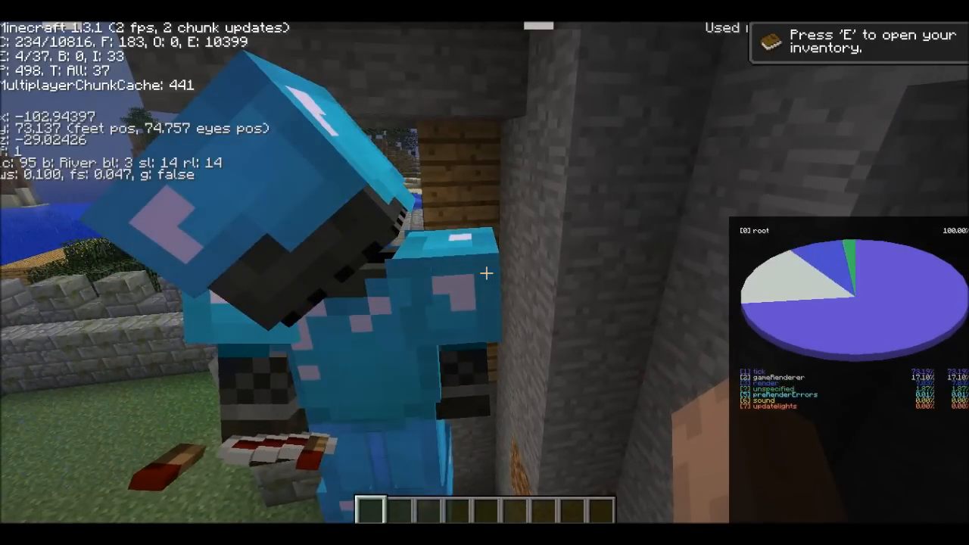
key("e")
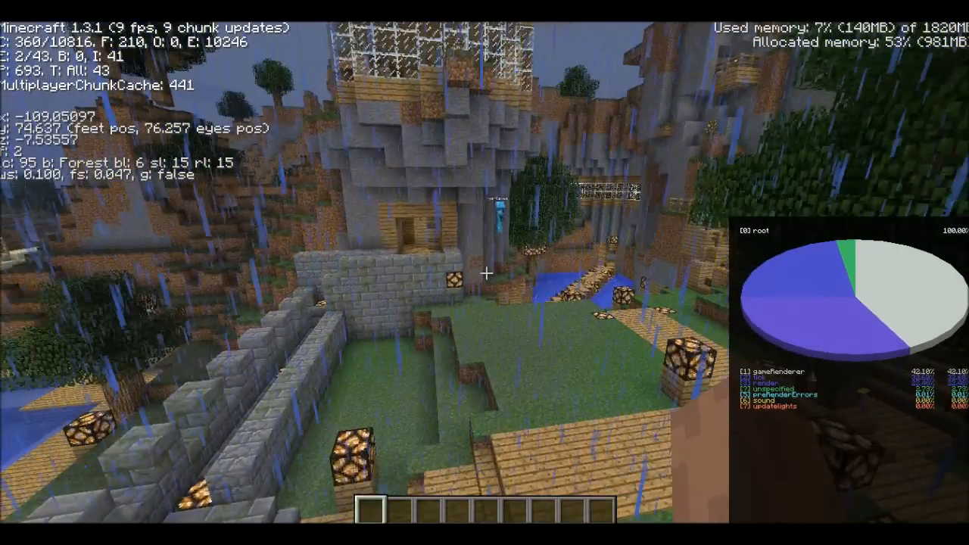
mouse_move(484, 273)
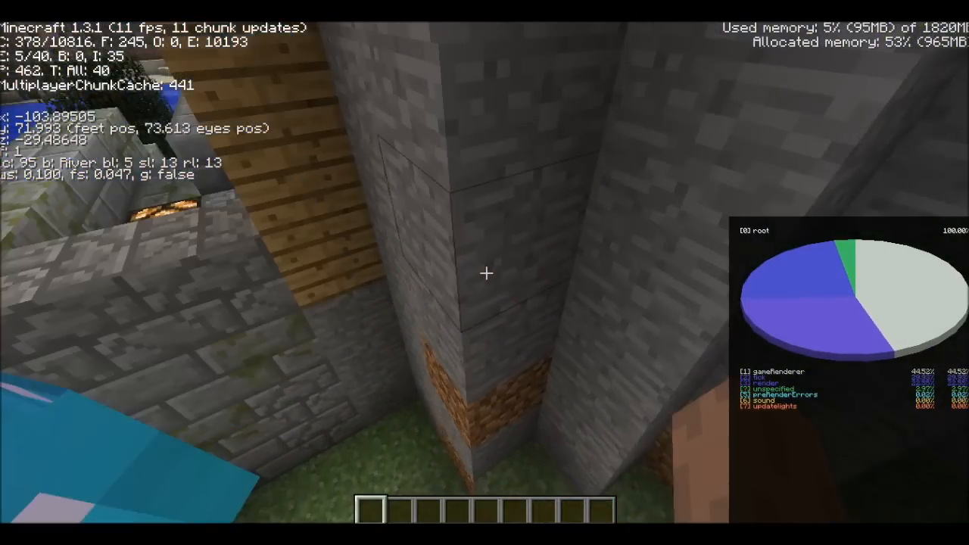
key("Escape")
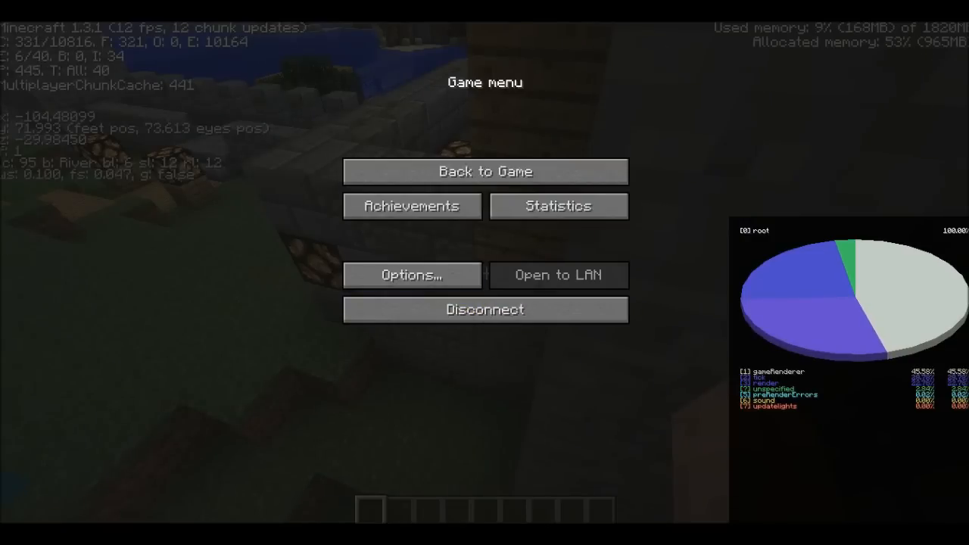
Disconnect from the LAN world and return to the batch script in Notepad++.
left_click(484, 309)
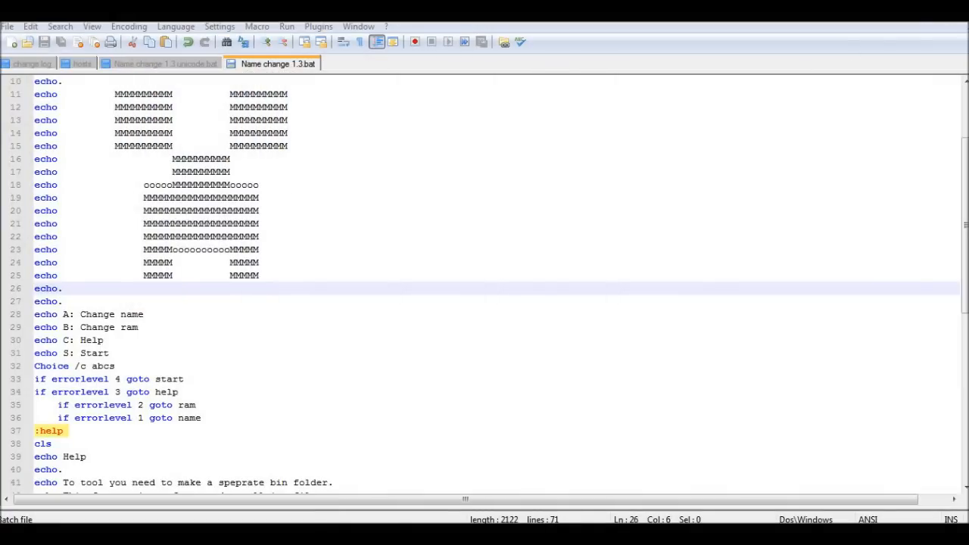
scroll("down", 3)
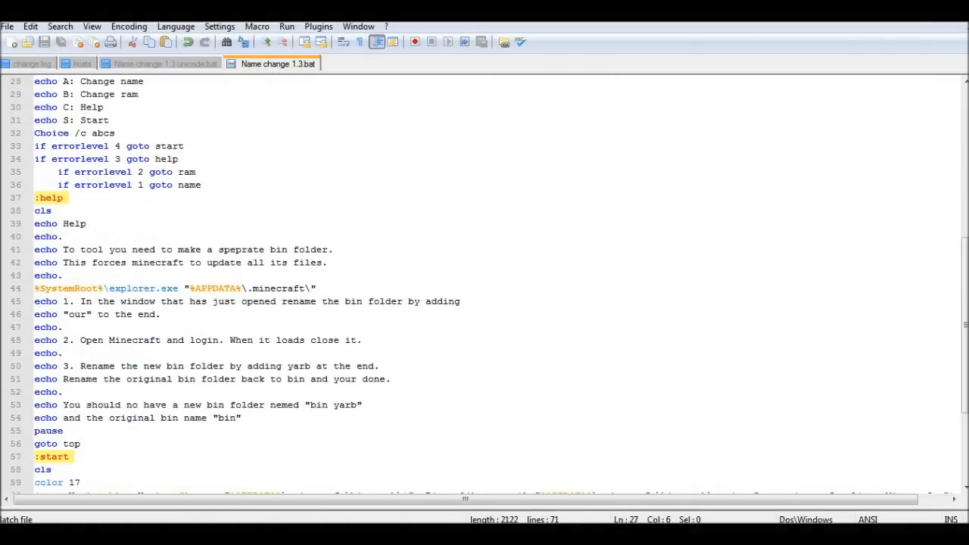
scroll("up", 3)
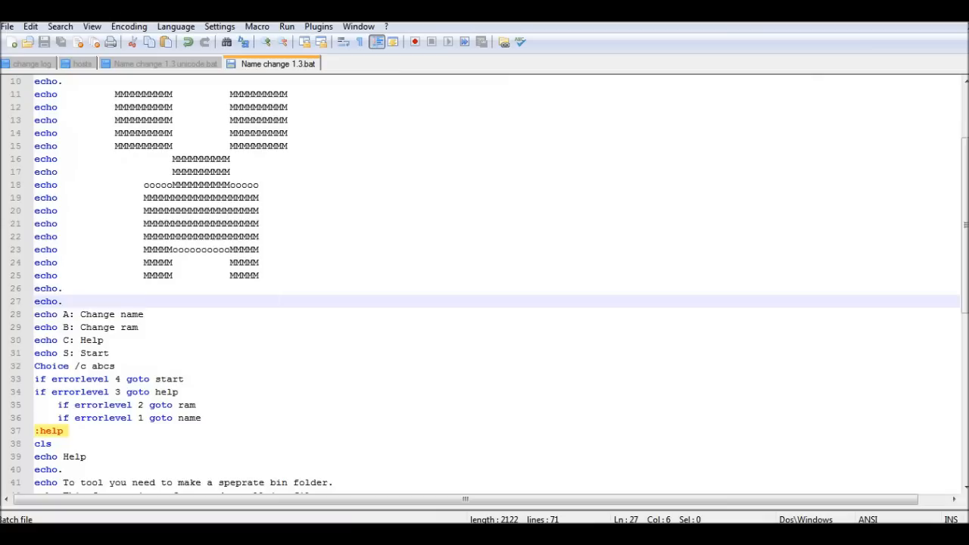
scroll("up", 3)
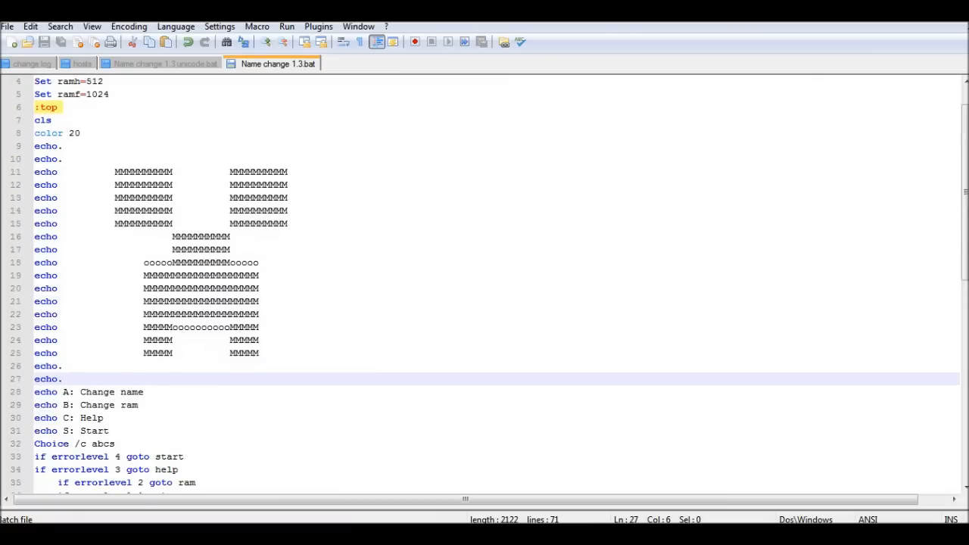
left_click(184, 457)
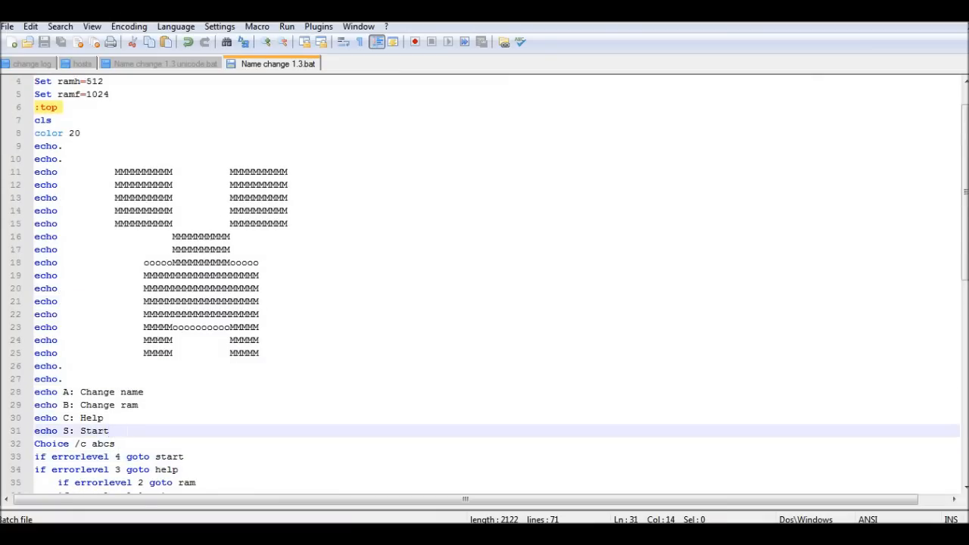
scroll("down", 3)
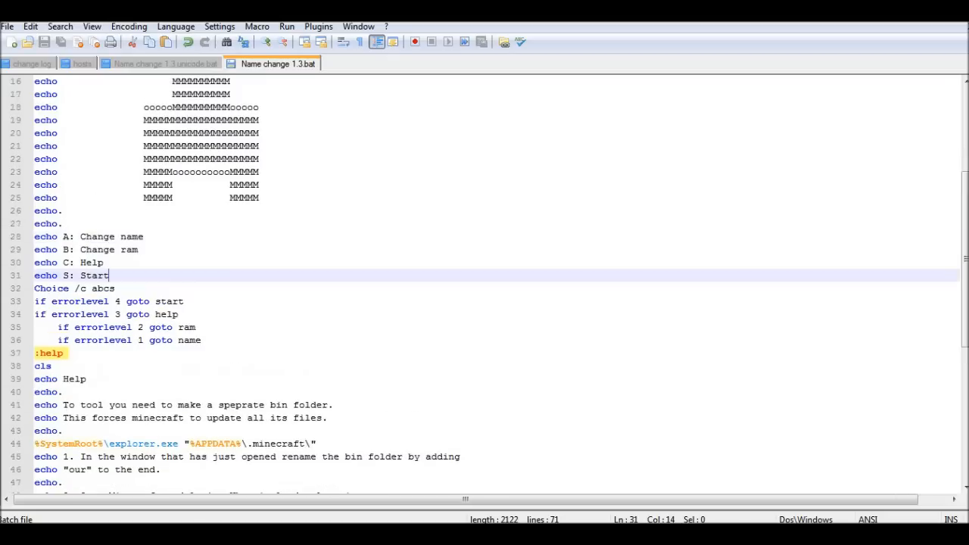
scroll("down", 3)
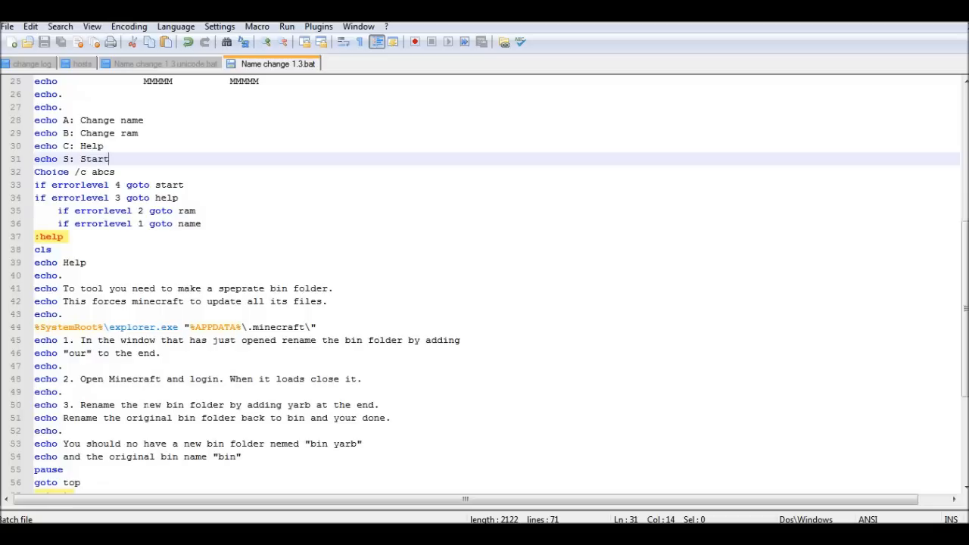
scroll("down", 3)
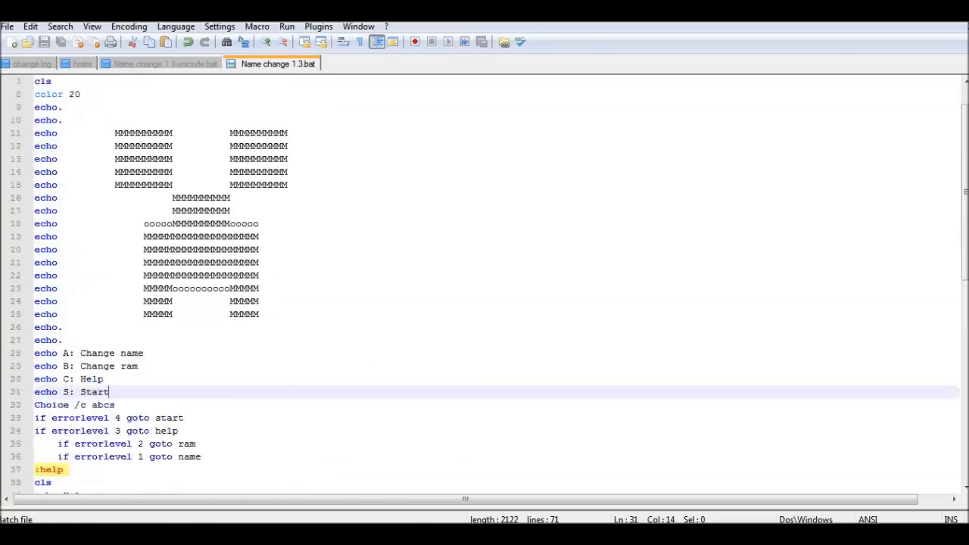
scroll("down", 3)
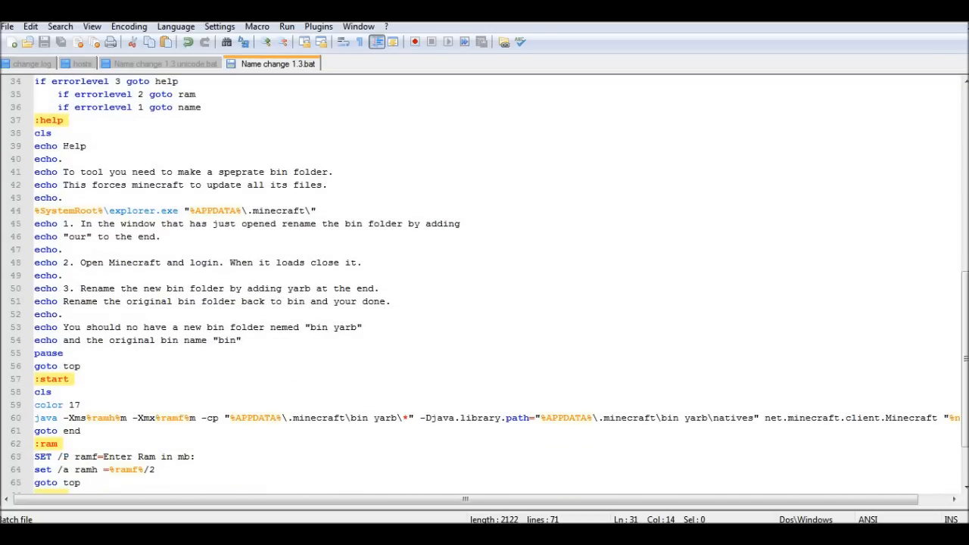
scroll("up", 3)
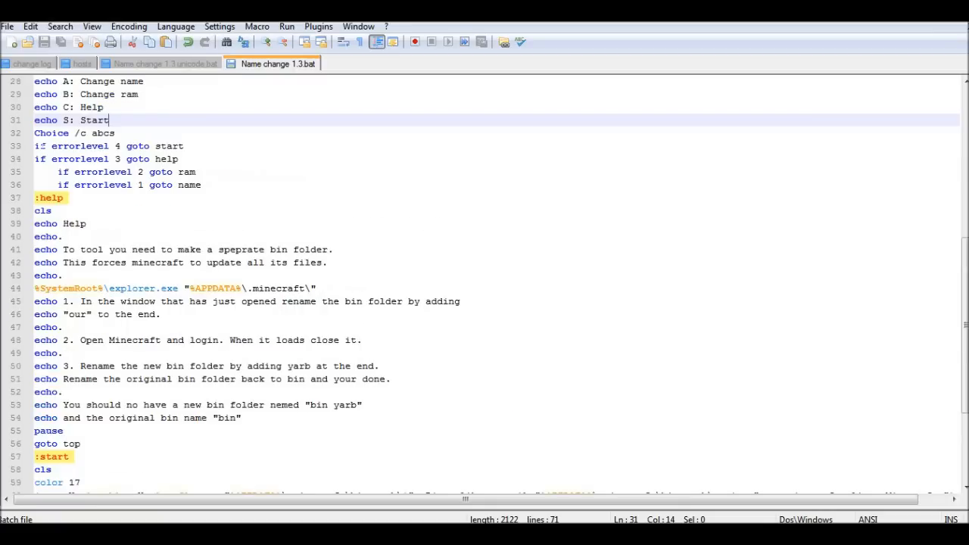
scroll("down", 3)
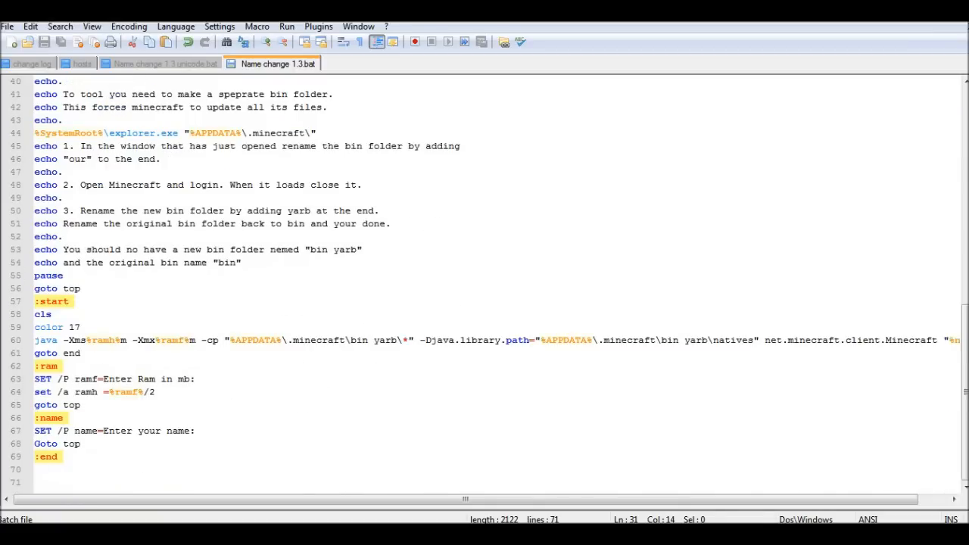
left_click(67, 133)
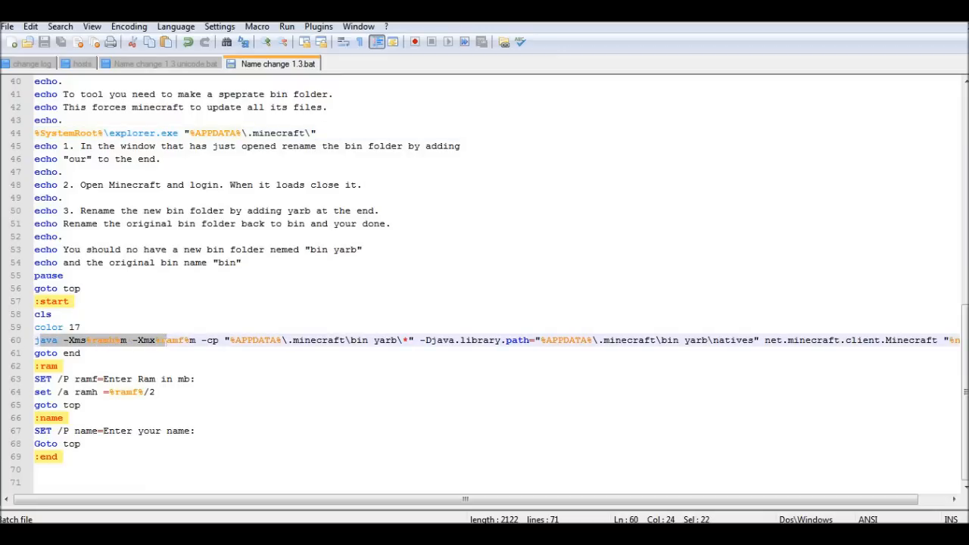
left_click(103, 339)
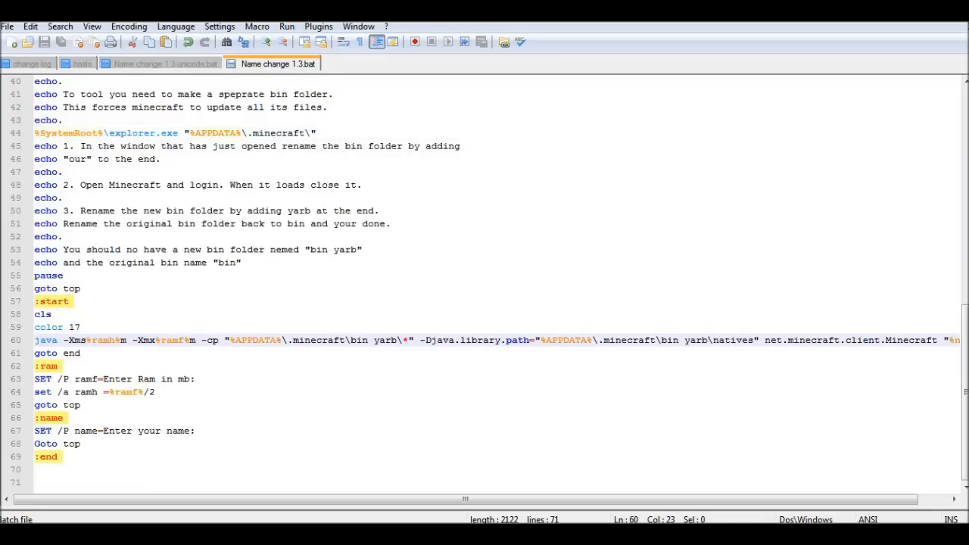
left_click_drag(130, 339, 91, 339)
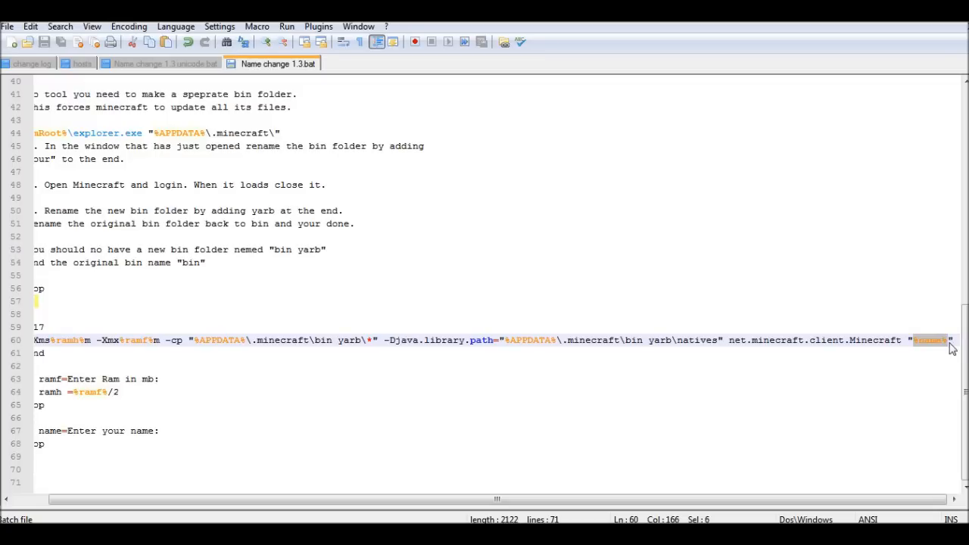
scroll("up", 3)
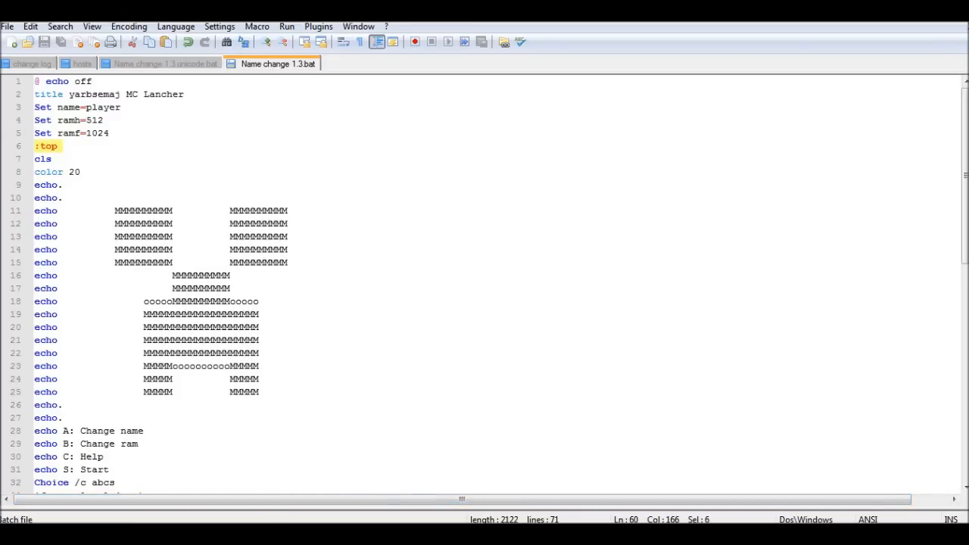
left_click(56, 106)
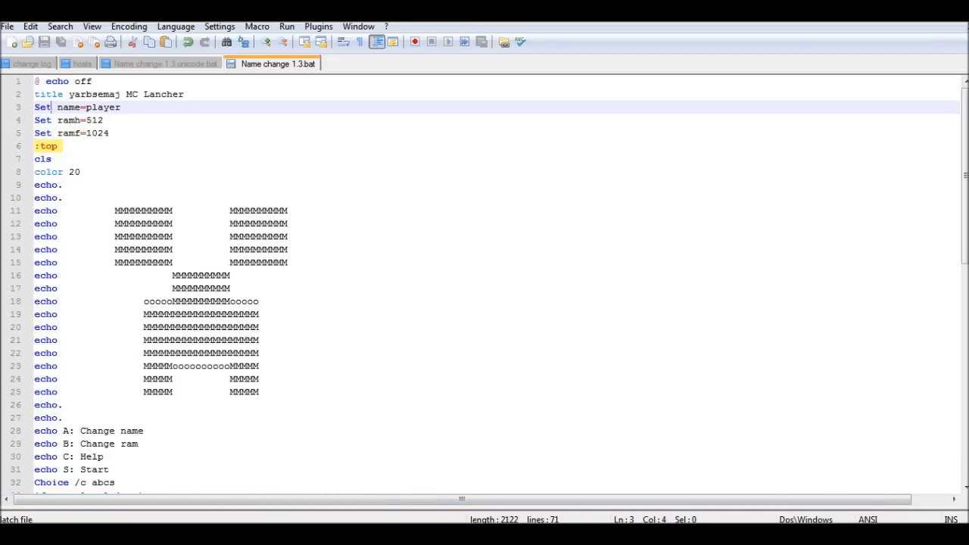
scroll("down", 3)
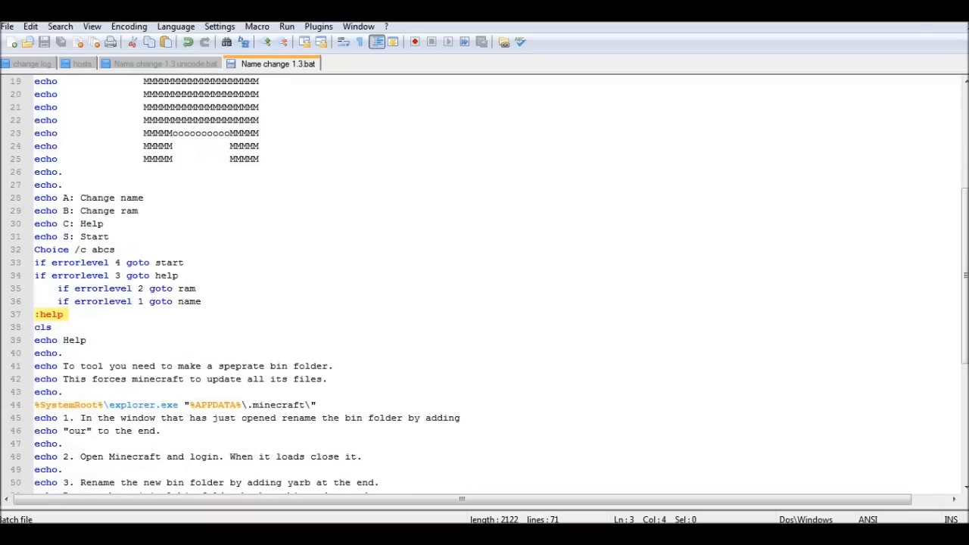
scroll("down", 3)
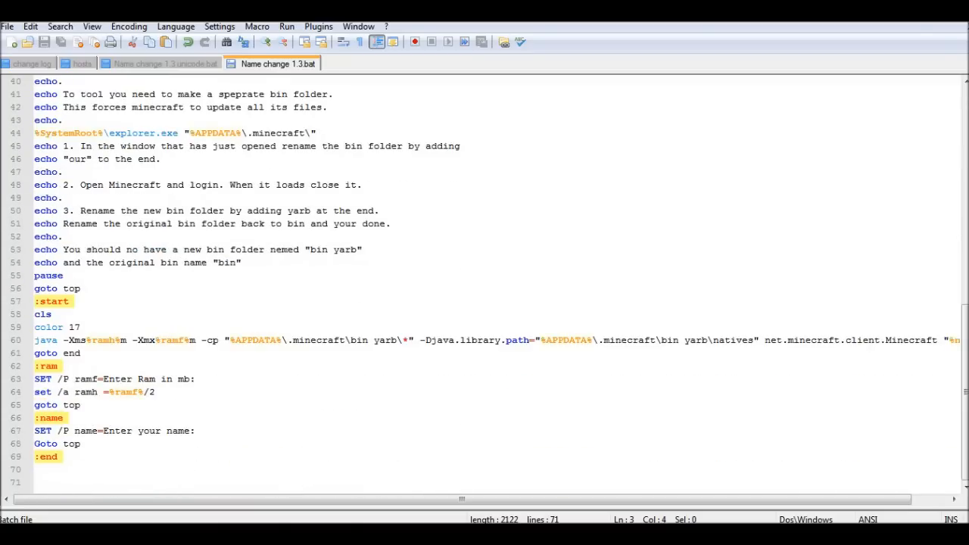